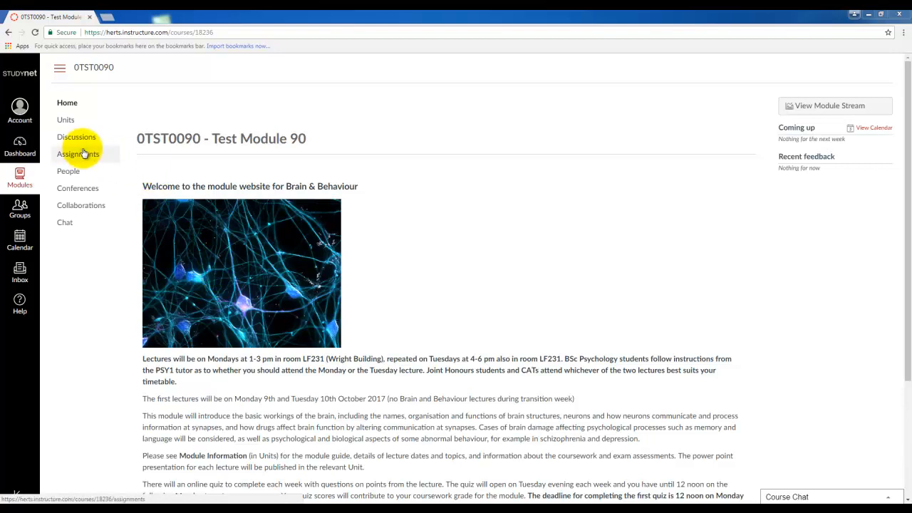
- Reach the Assignment 1 details page for module 0TST0090 via the Assignments list
{"action": "left_click", "coordinate": [77, 154]}
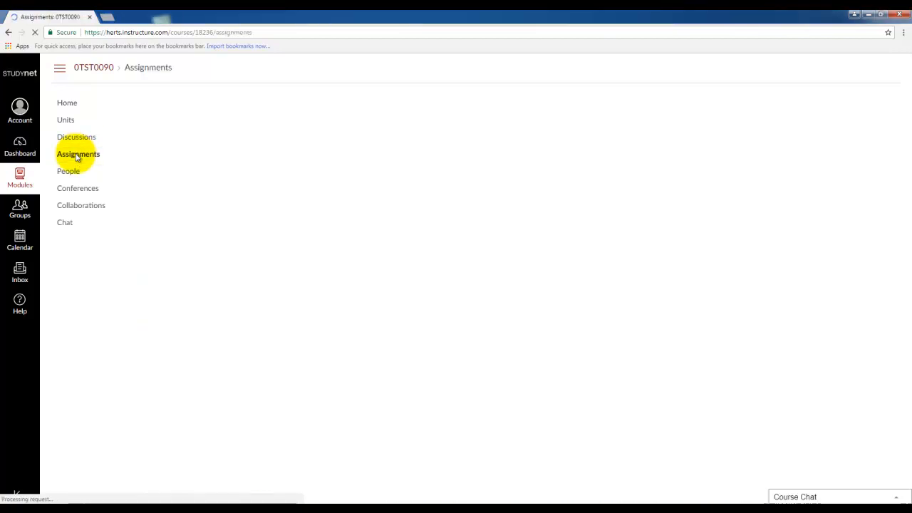
{"action": "left_click", "coordinate": [77, 154]}
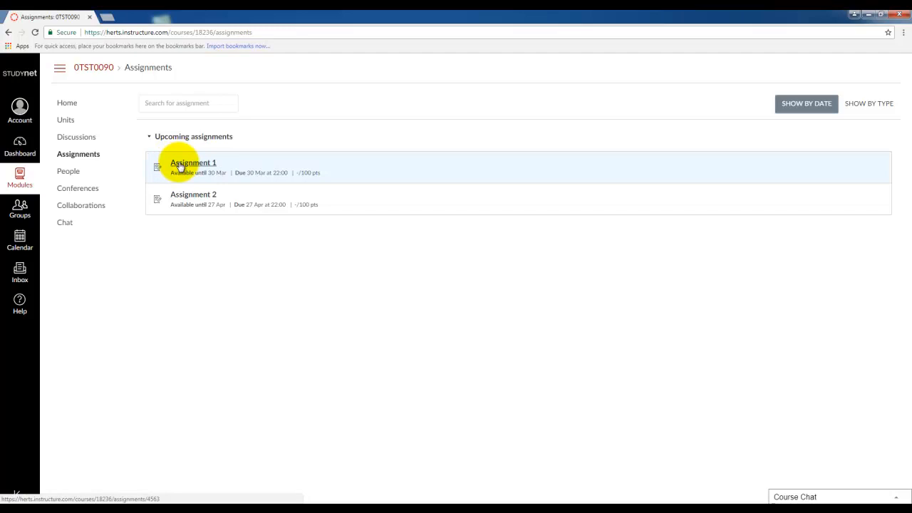
{"action": "left_click", "coordinate": [192, 163]}
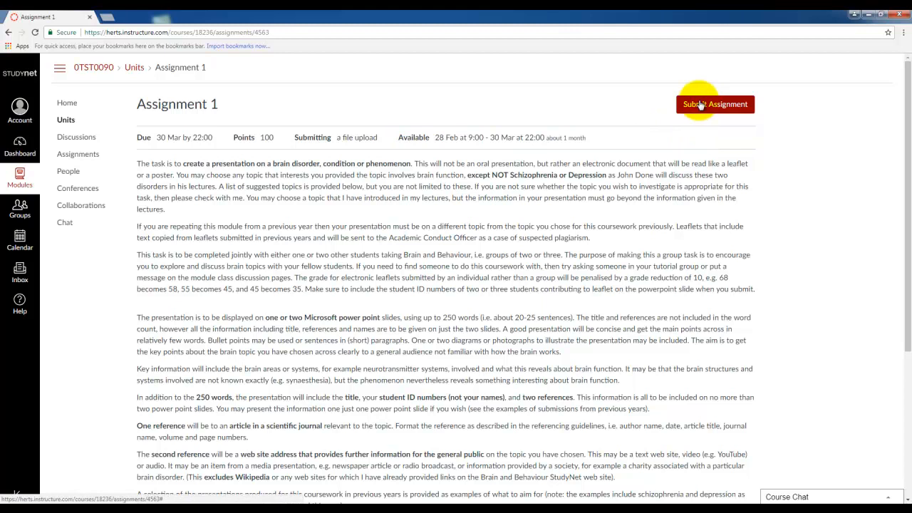
- Start a submission for Assignment 1 and review the Dropbox submission option
{"action": "left_click", "coordinate": [716, 104]}
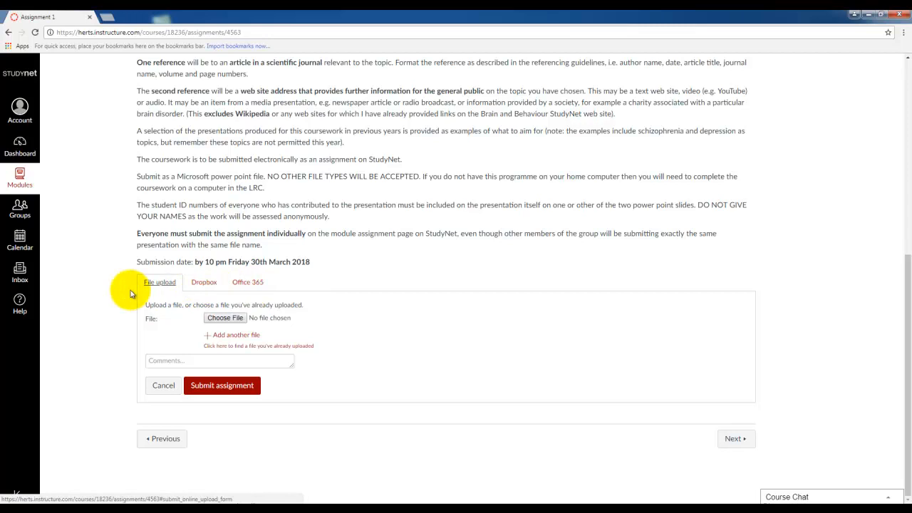
{"action": "mouse_move", "coordinate": [151, 302]}
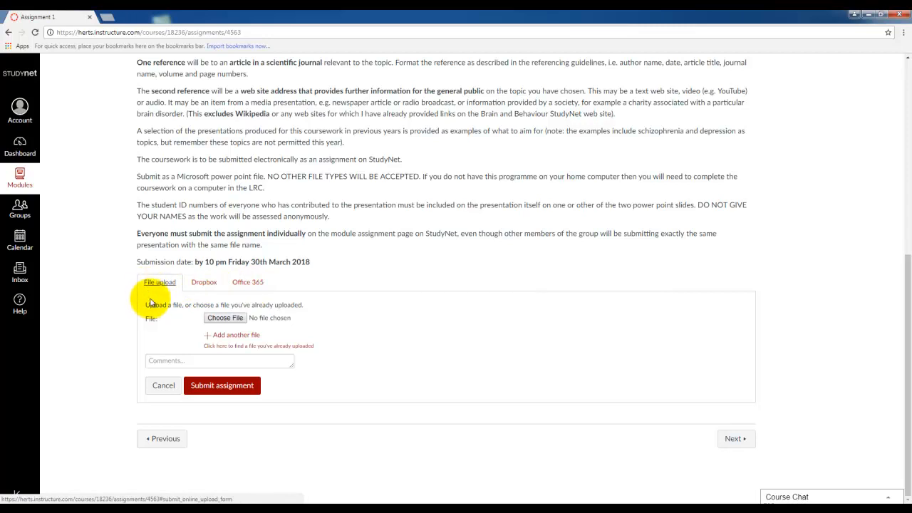
{"action": "left_click", "coordinate": [204, 282]}
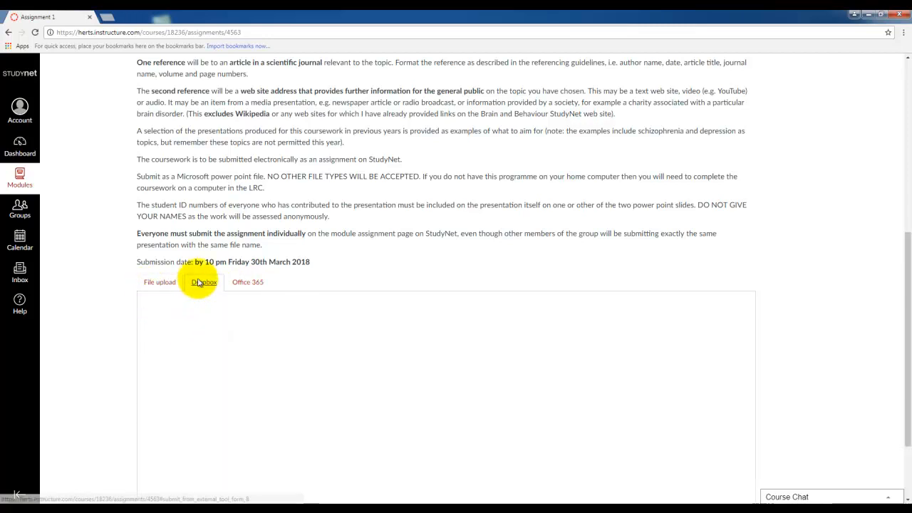
{"action": "left_click", "coordinate": [203, 283]}
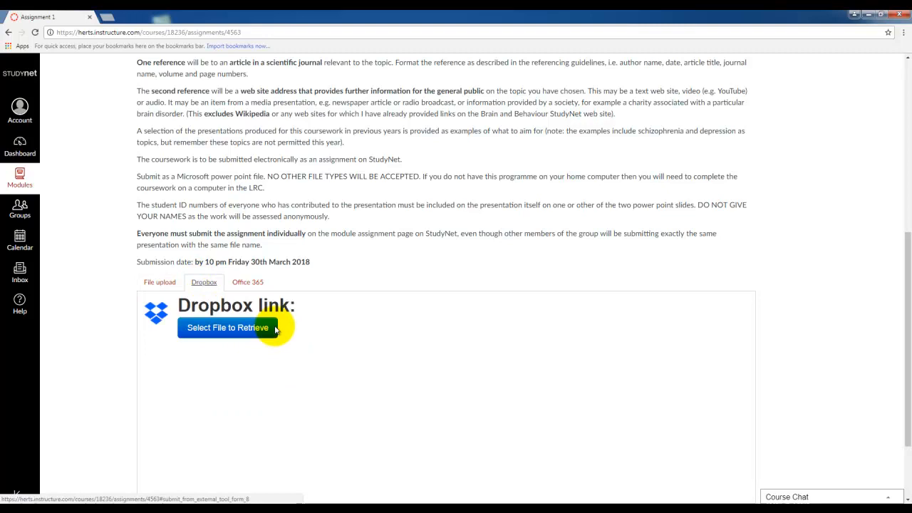
- Review the Office 365 submission option, then settle on File upload from the computer
{"action": "left_click", "coordinate": [248, 283]}
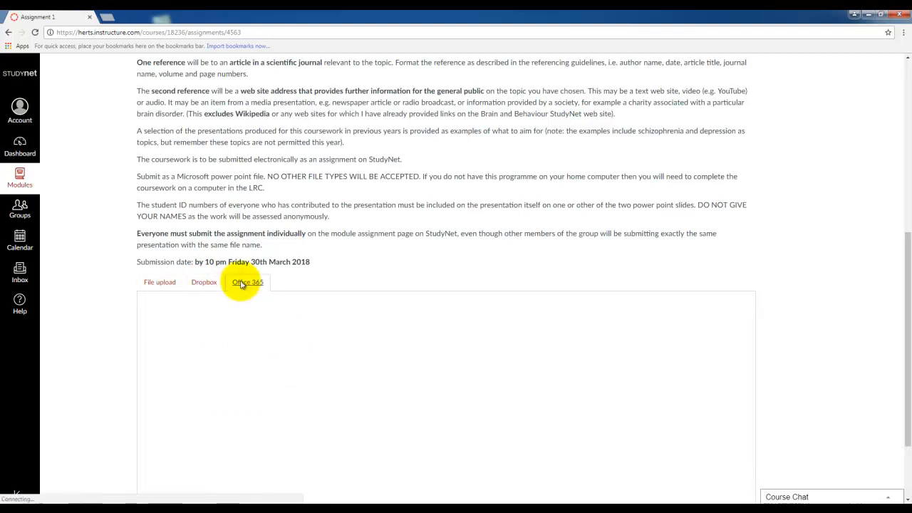
{"action": "left_click", "coordinate": [248, 282]}
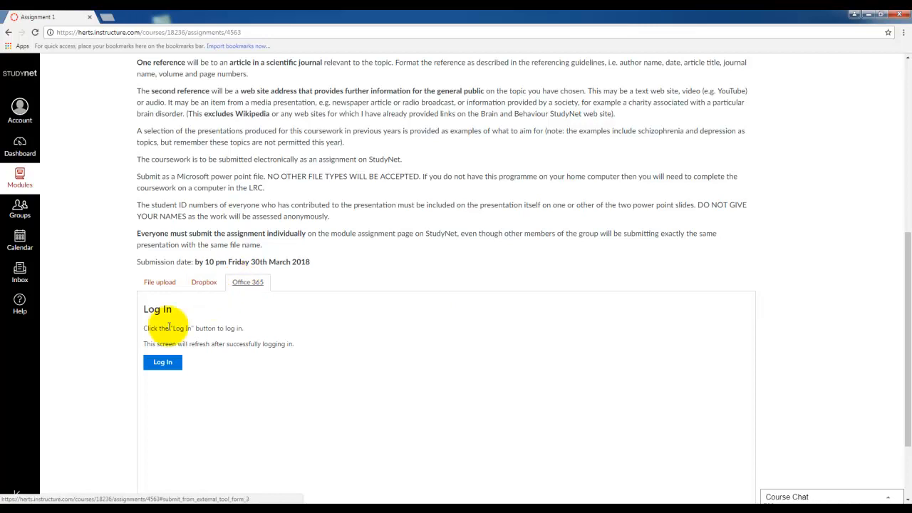
{"action": "left_click", "coordinate": [160, 282]}
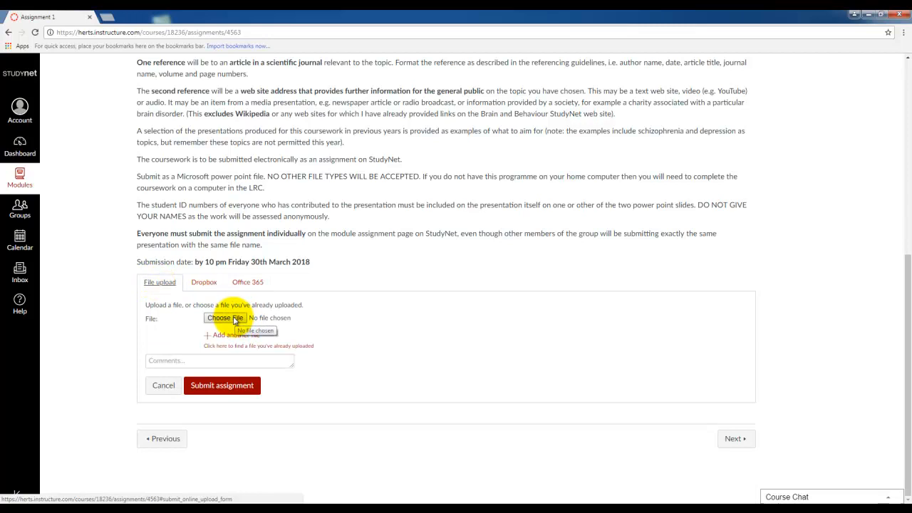
- Attach Assignment 1.docx from the computer to the upload form
{"action": "left_click", "coordinate": [225, 318]}
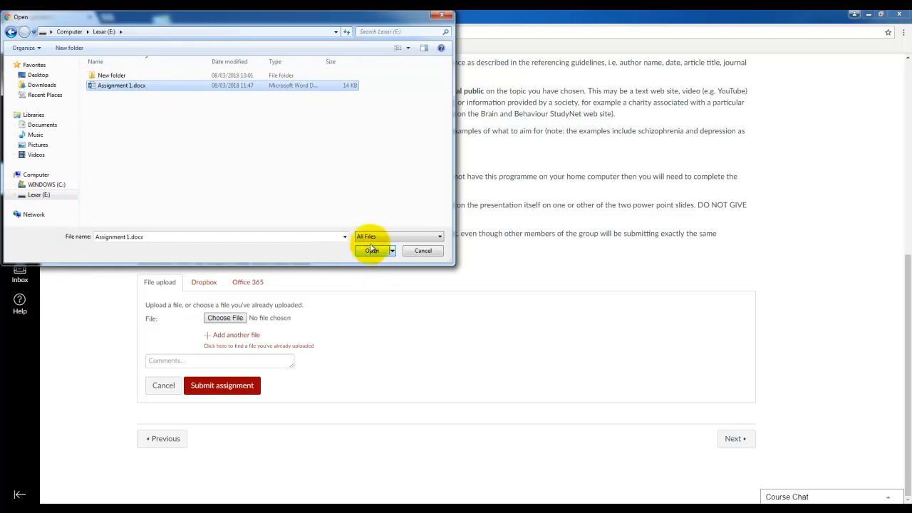
{"action": "left_click", "coordinate": [371, 251]}
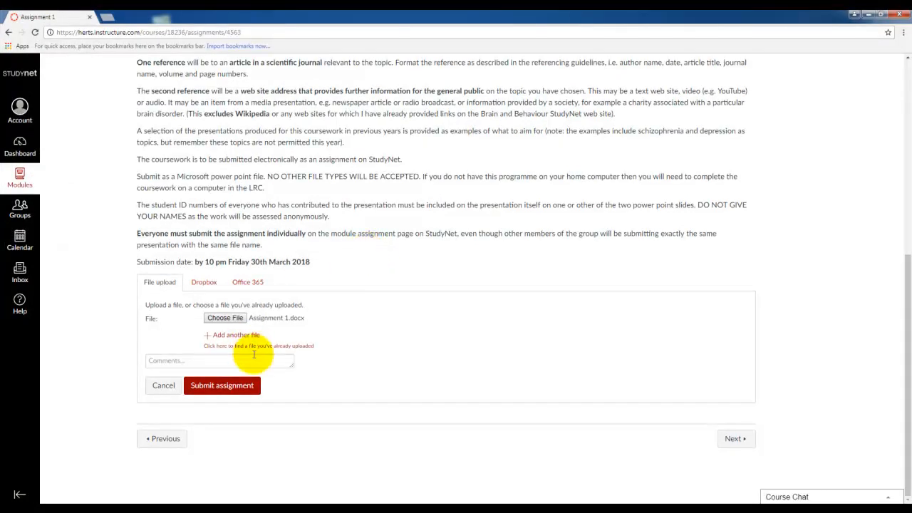
- Submit Assignment 1.docx so the page shows 'Turned in!', then begin a new submission attempt
{"action": "left_click", "coordinate": [222, 385]}
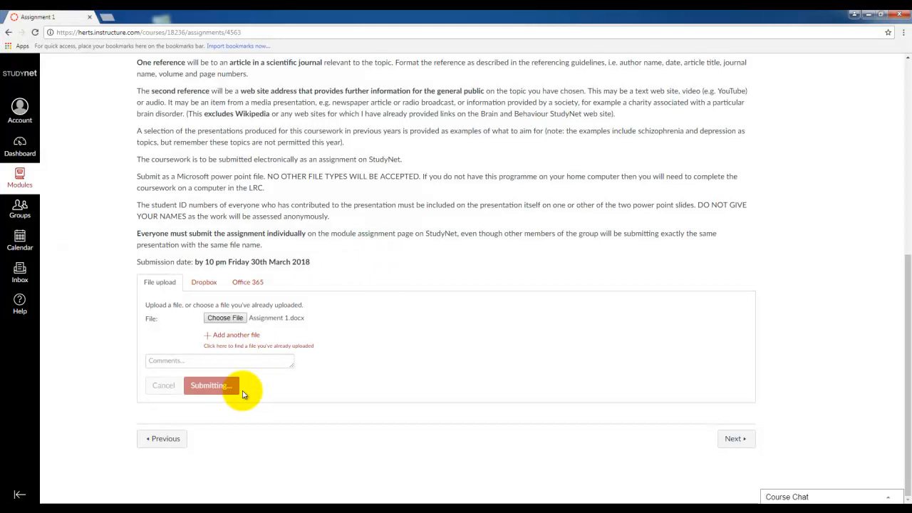
{"action": "left_click", "coordinate": [211, 385]}
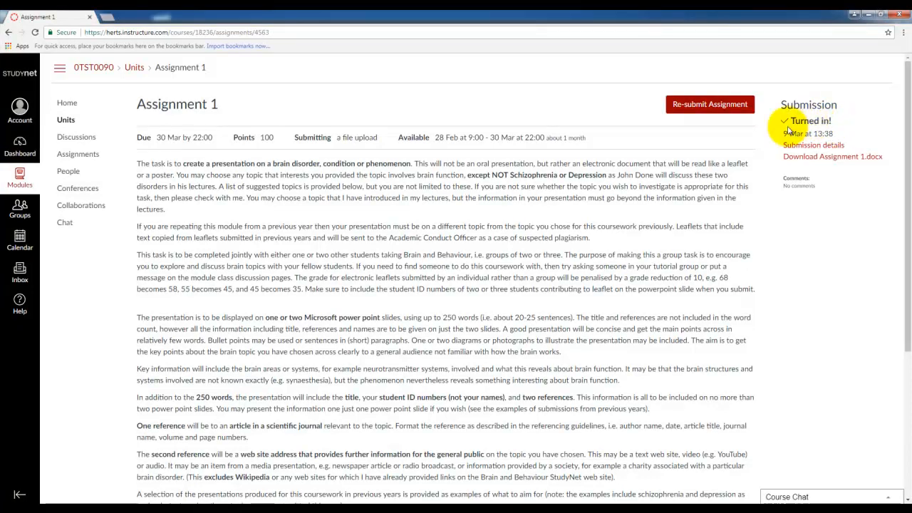
{"action": "left_click", "coordinate": [710, 104]}
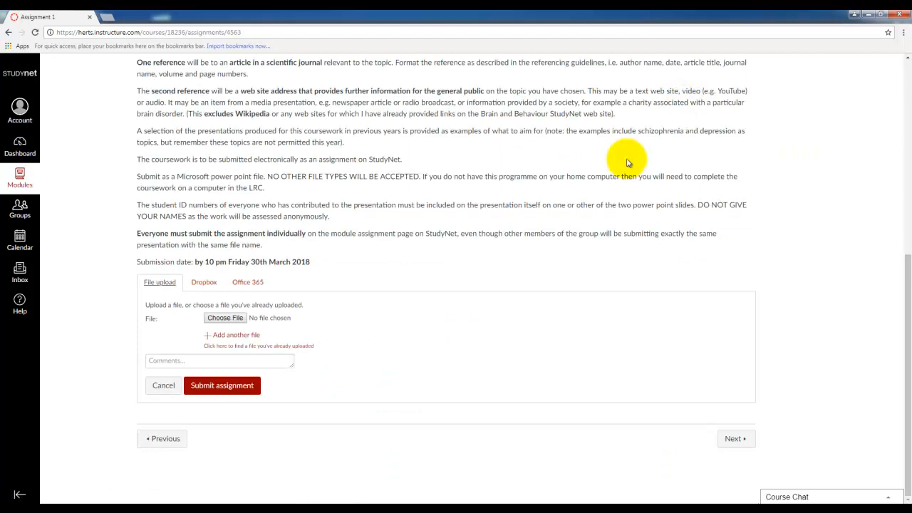